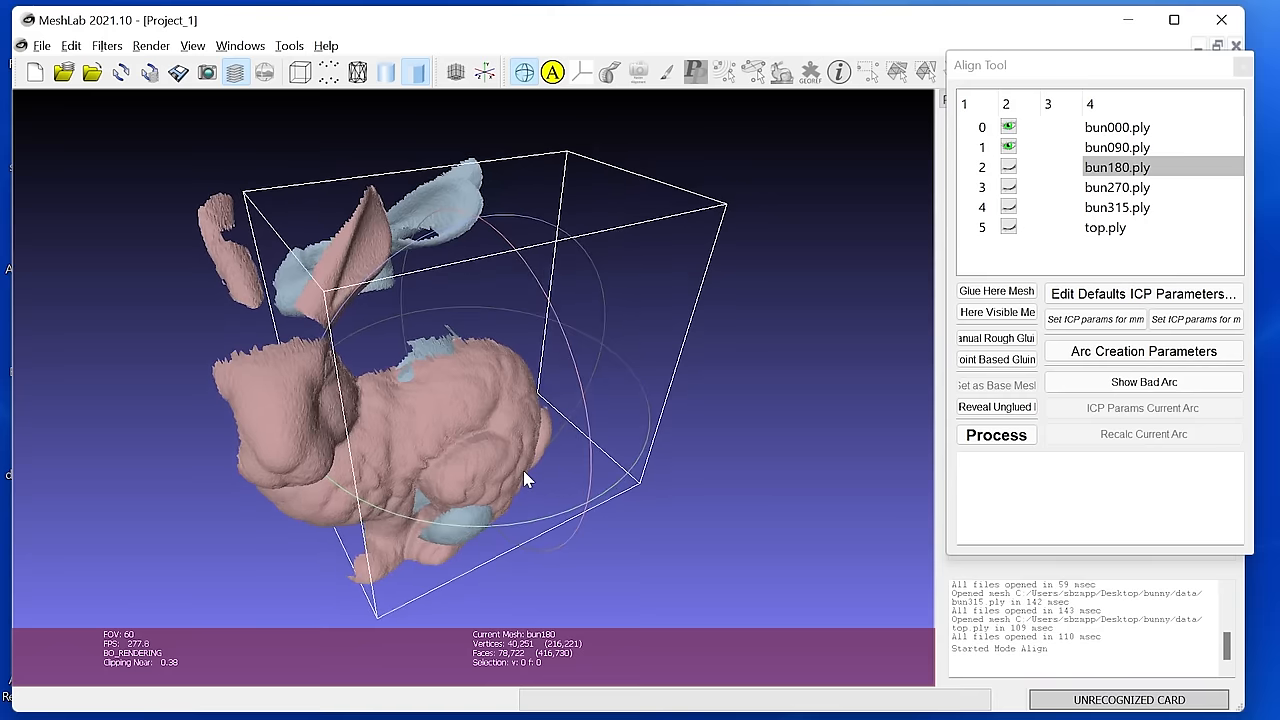
{"action": "mouse_move", "coordinate": [562, 420]}
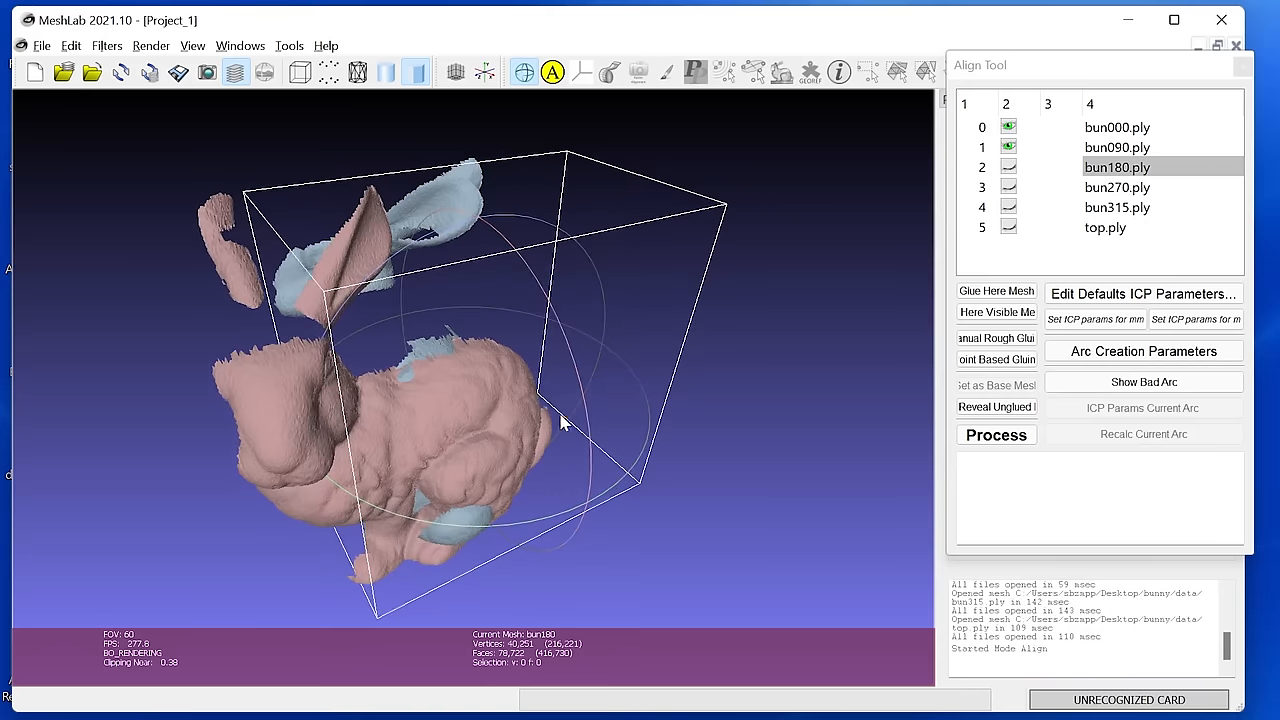
{"action": "mouse_move", "coordinate": [576, 418]}
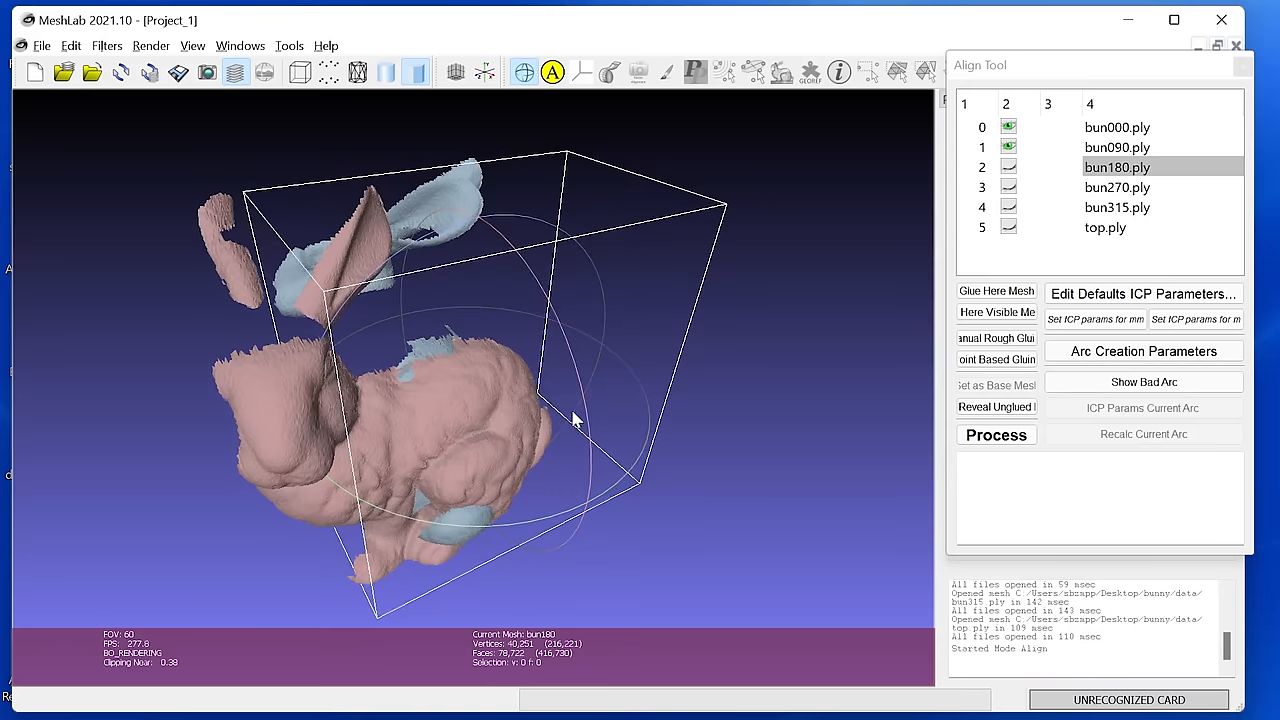
{"action": "mouse_move", "coordinate": [750, 278]}
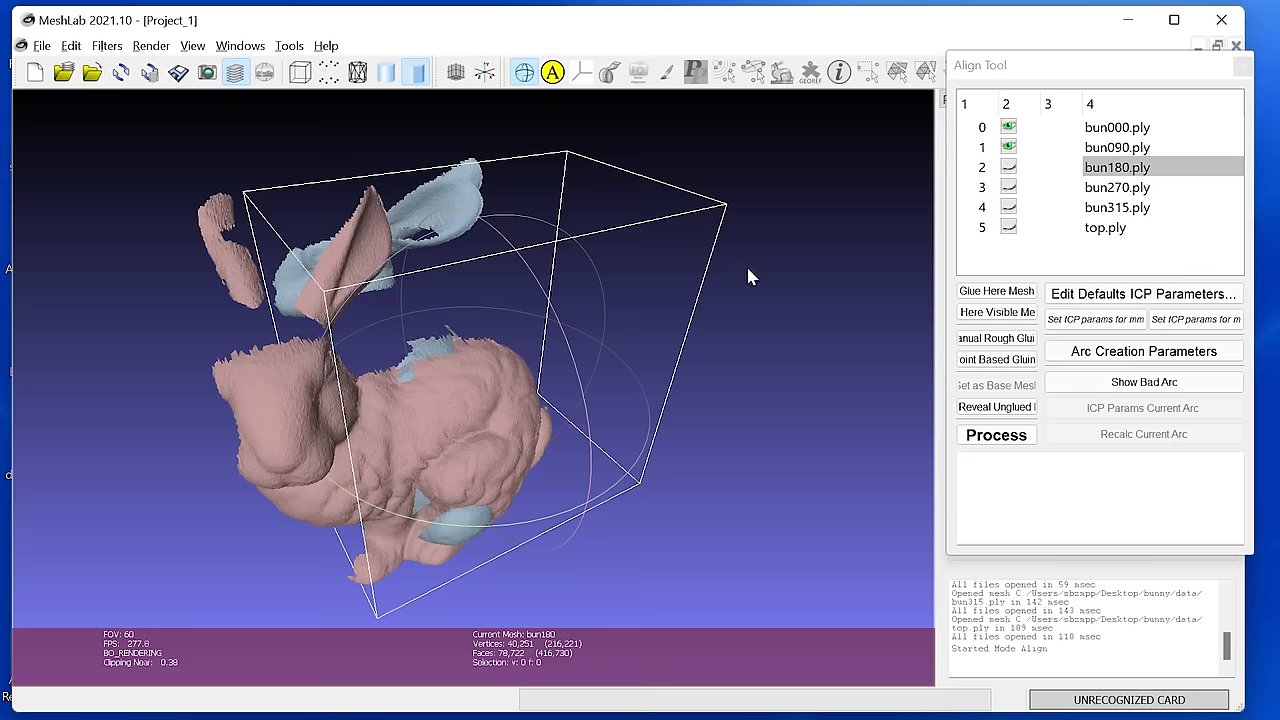
{"action": "mouse_move", "coordinate": [1116, 136]}
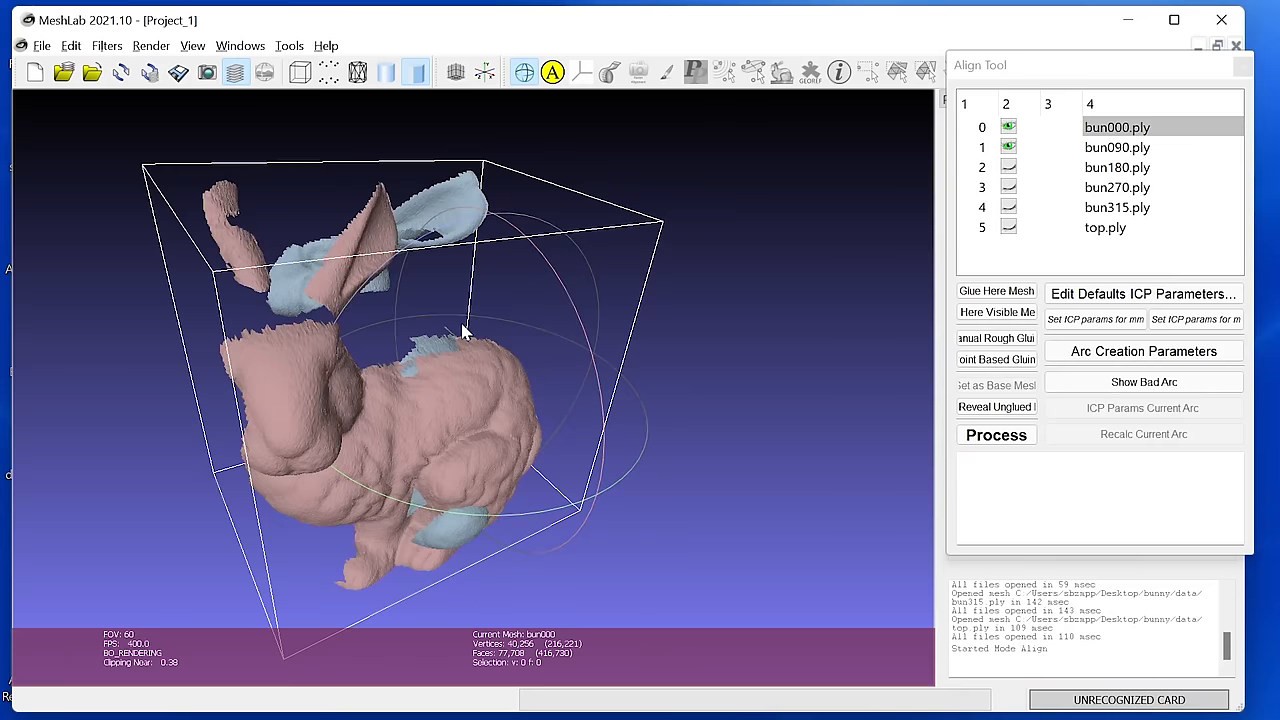
- Glue bun000.ply as the fixed reference and make bun090.ply the current mesh to align
{"action": "left_click", "coordinate": [996, 292]}
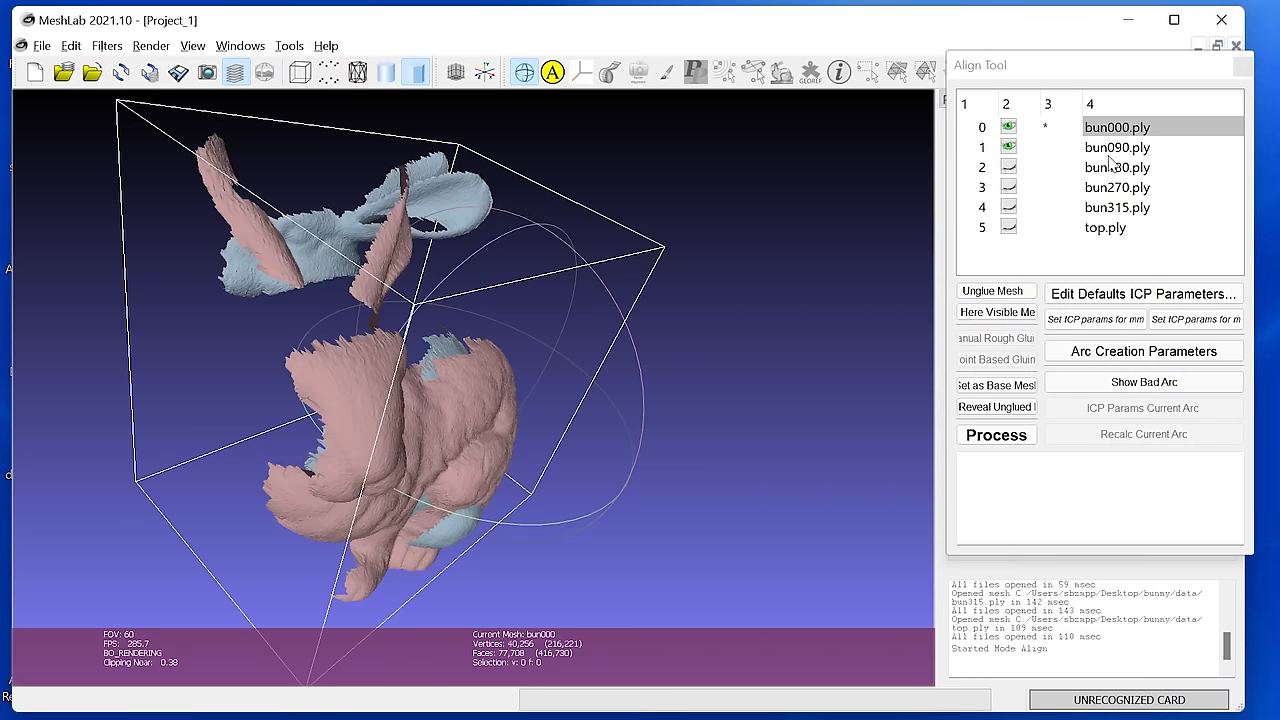
{"action": "left_click", "coordinate": [1116, 148]}
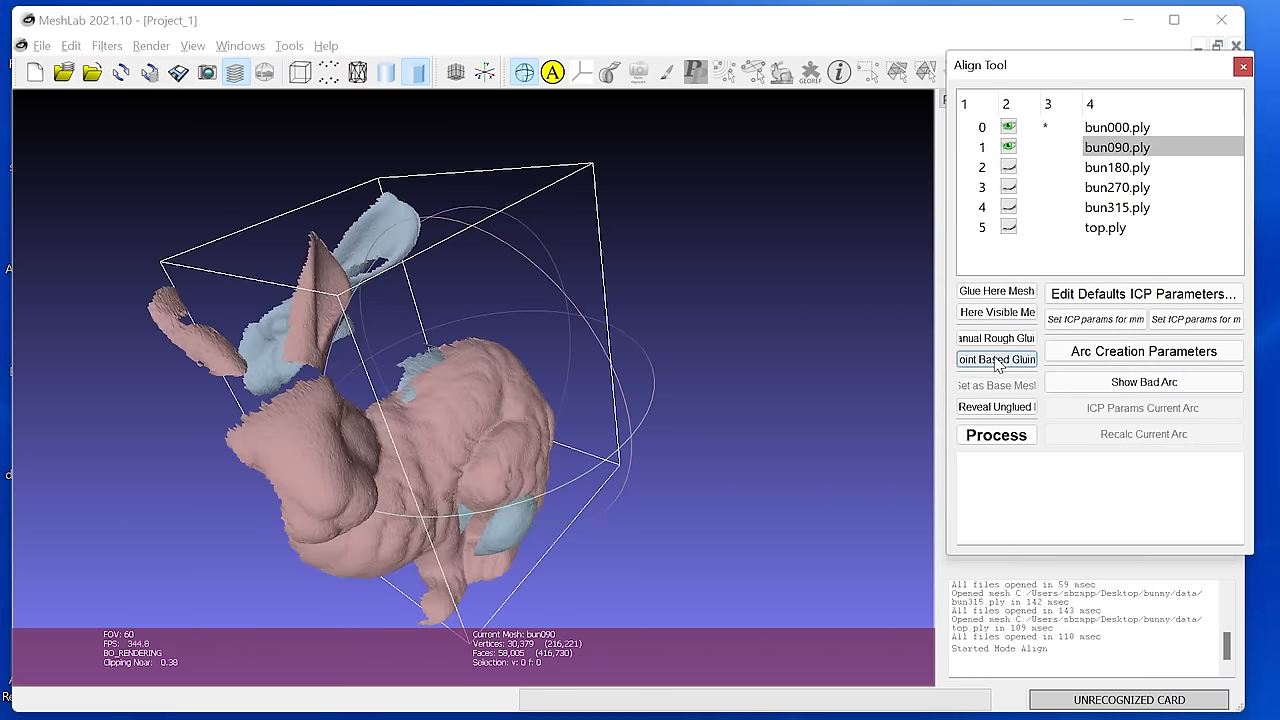
- Start Point Based Gluing and rotate both bunny scans to comparable orientations for point picking
{"action": "left_click", "coordinate": [996, 360]}
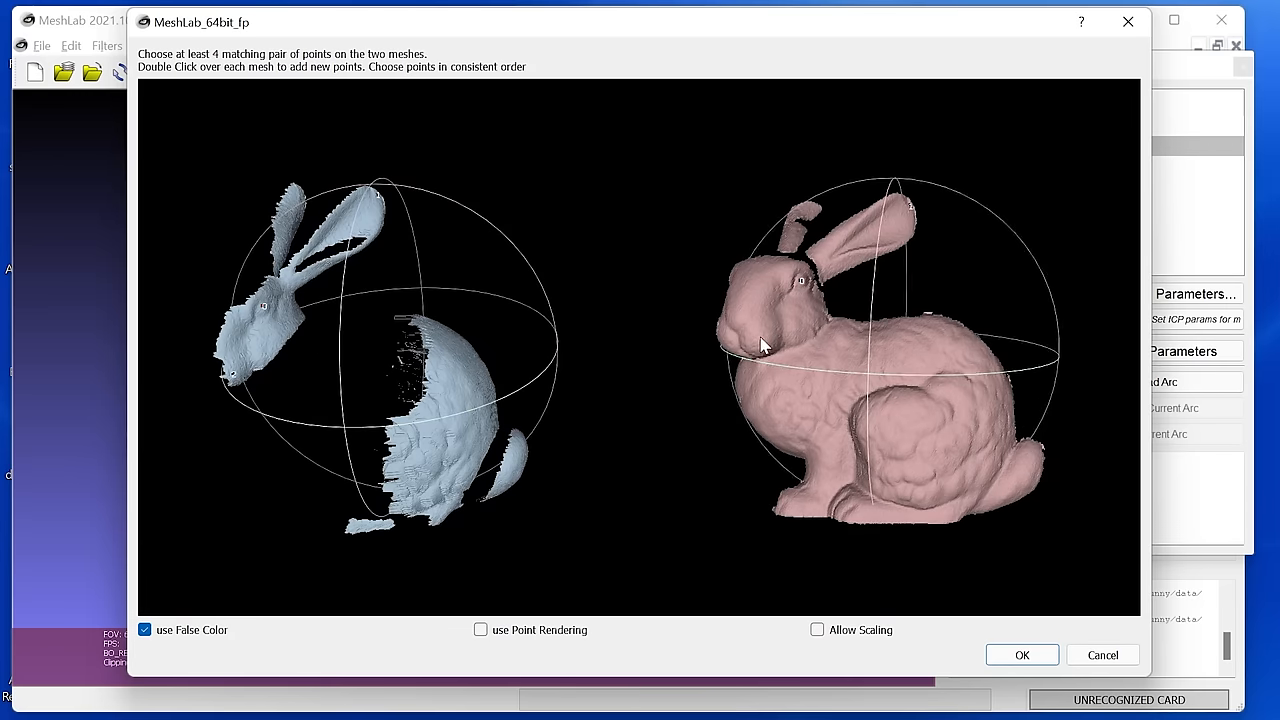
{"action": "left_click_drag", "start_coordinate": [760, 344], "coordinate": [480, 468]}
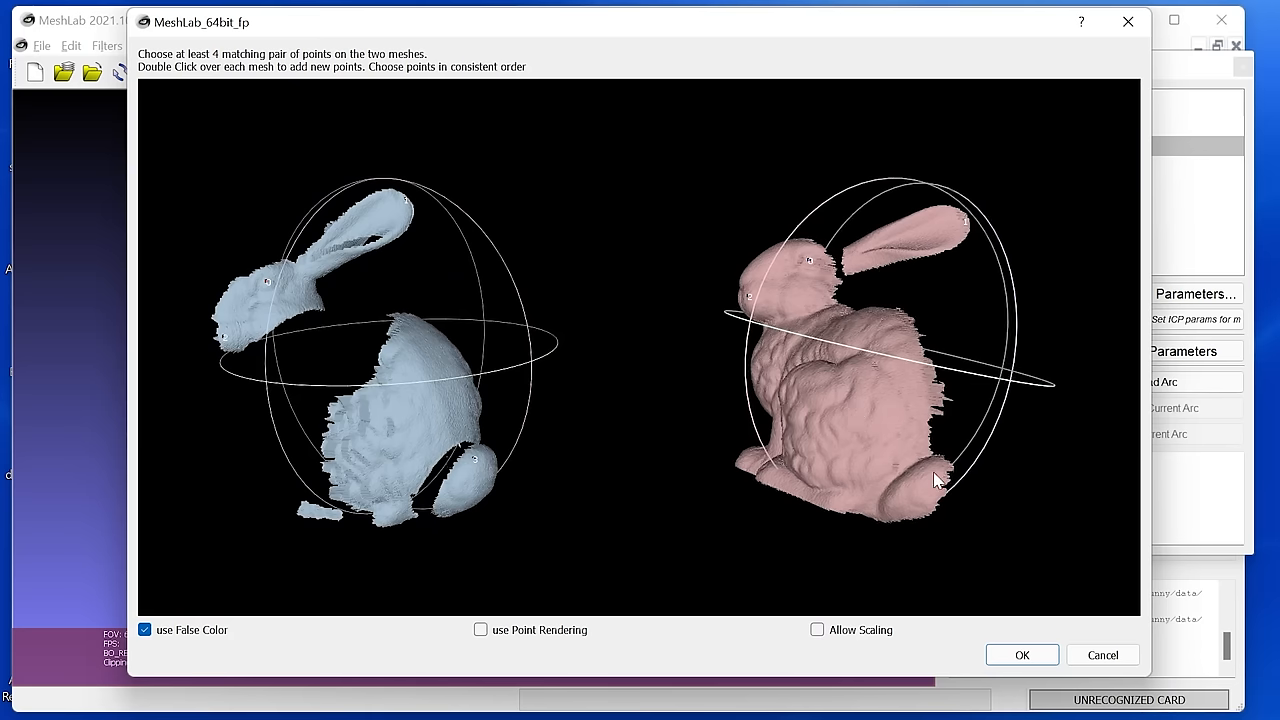
{"action": "left_click_drag", "start_coordinate": [936, 480], "coordinate": [816, 250]}
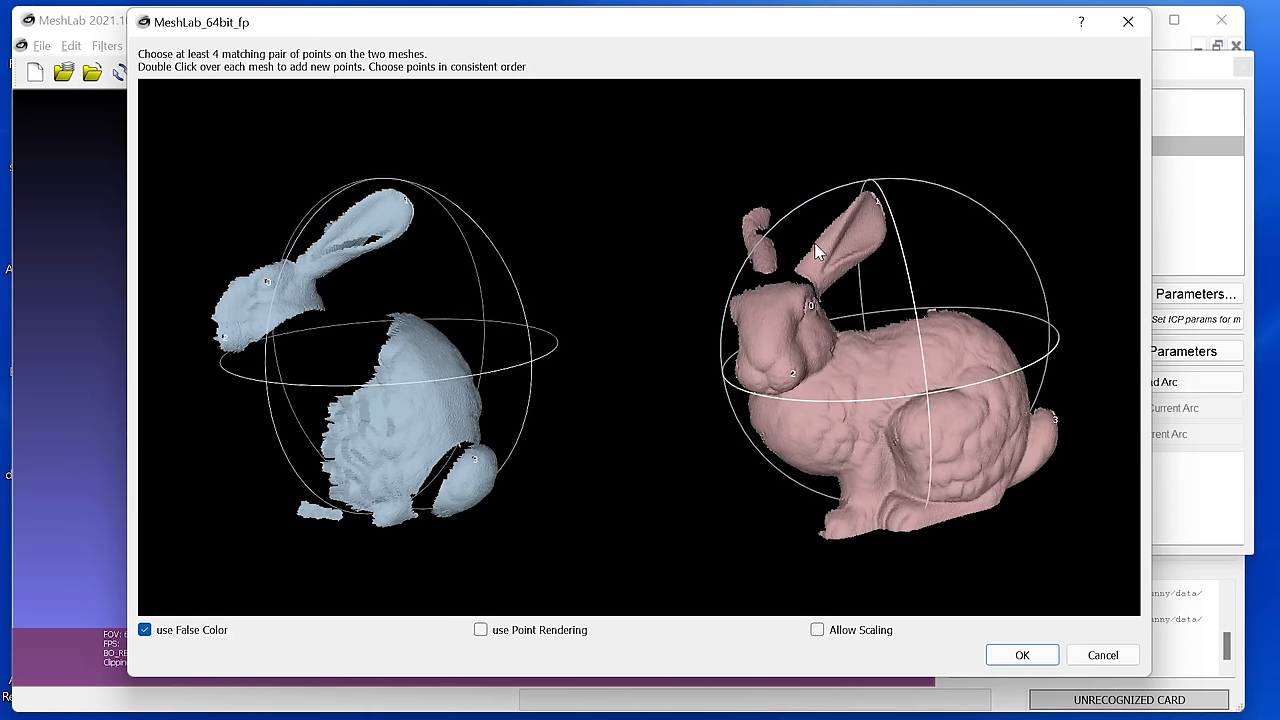